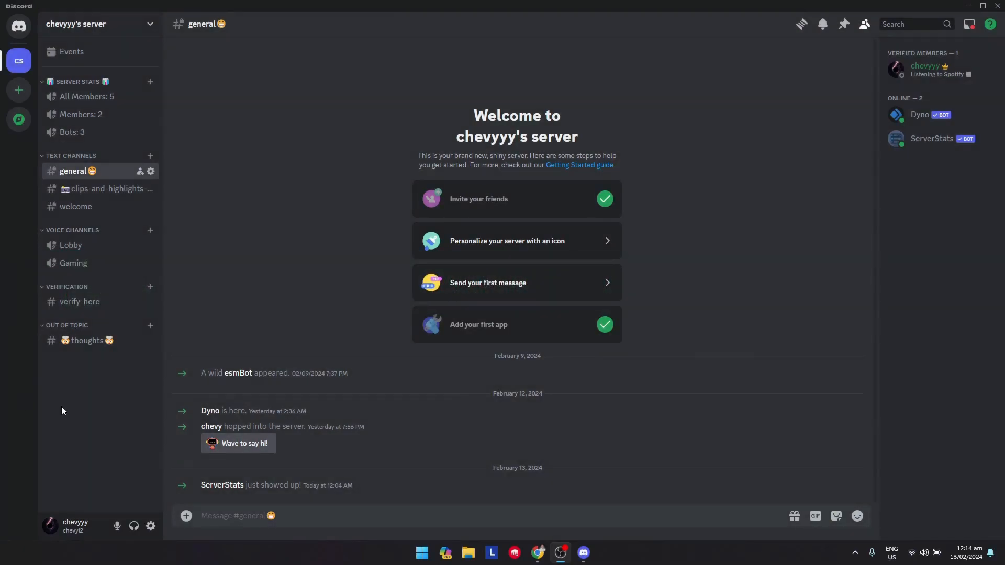
mouse_move(151, 527)
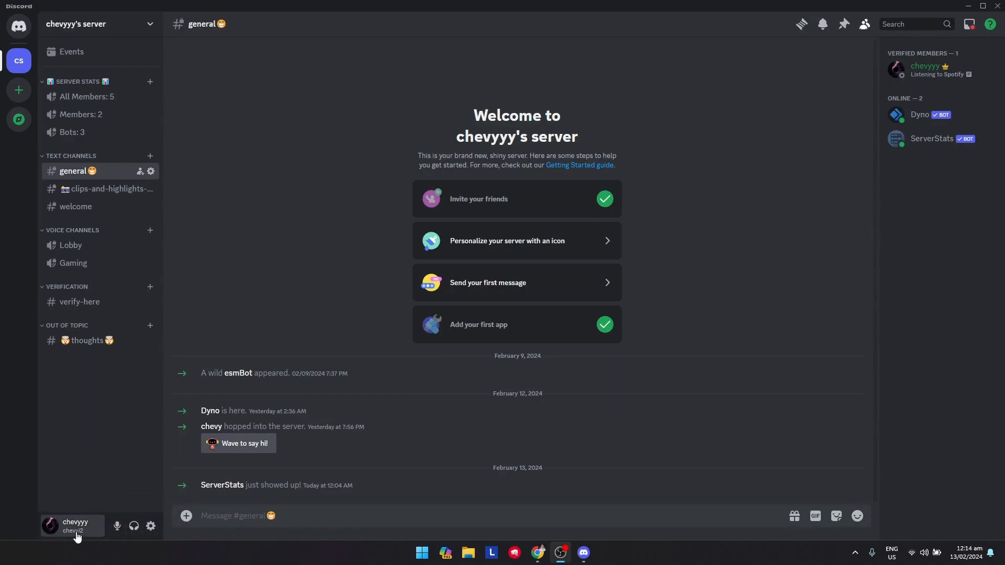
mouse_move(134, 527)
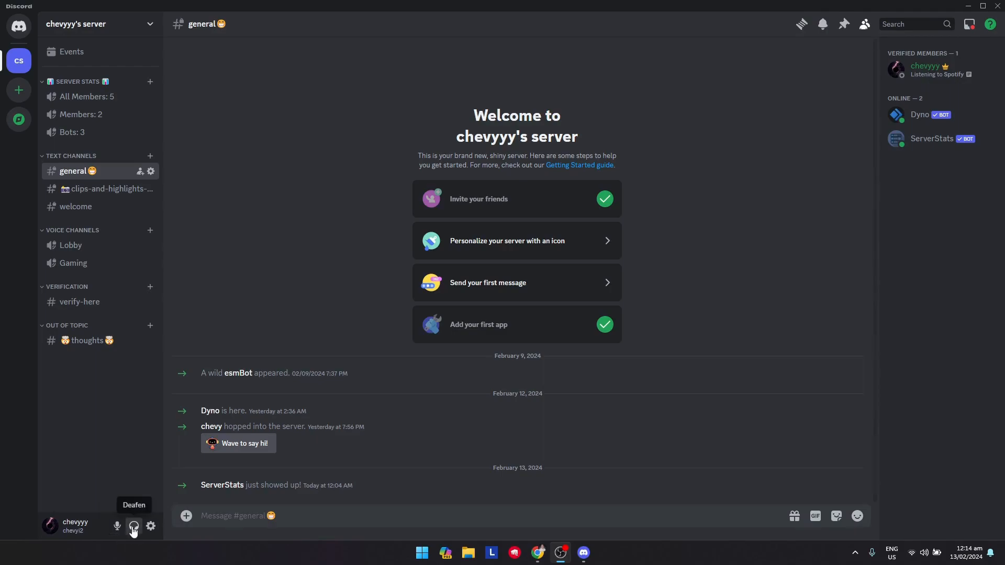
mouse_move(150, 527)
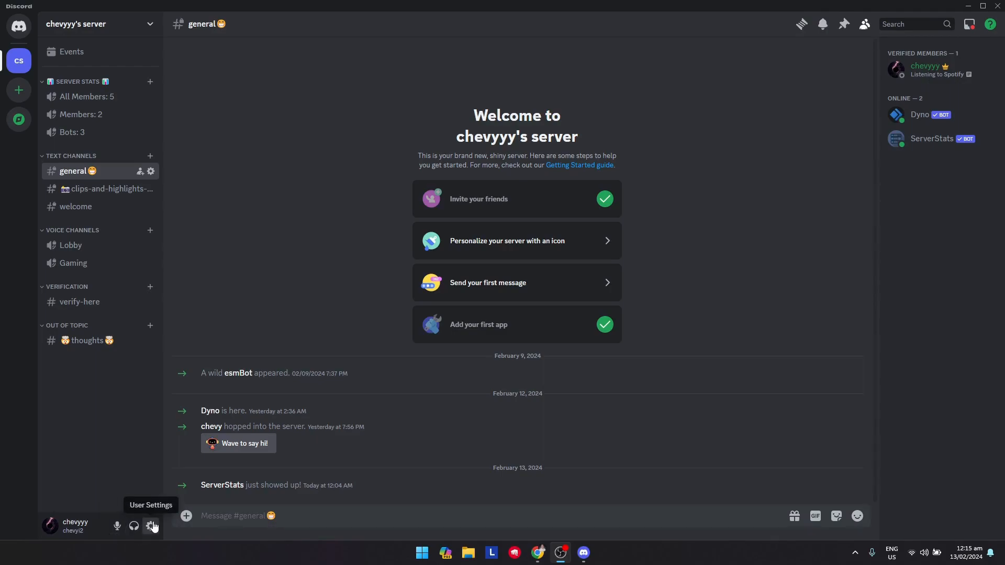
Reach the lower part of the User Settings sidebar from the My Account page.
click(153, 525)
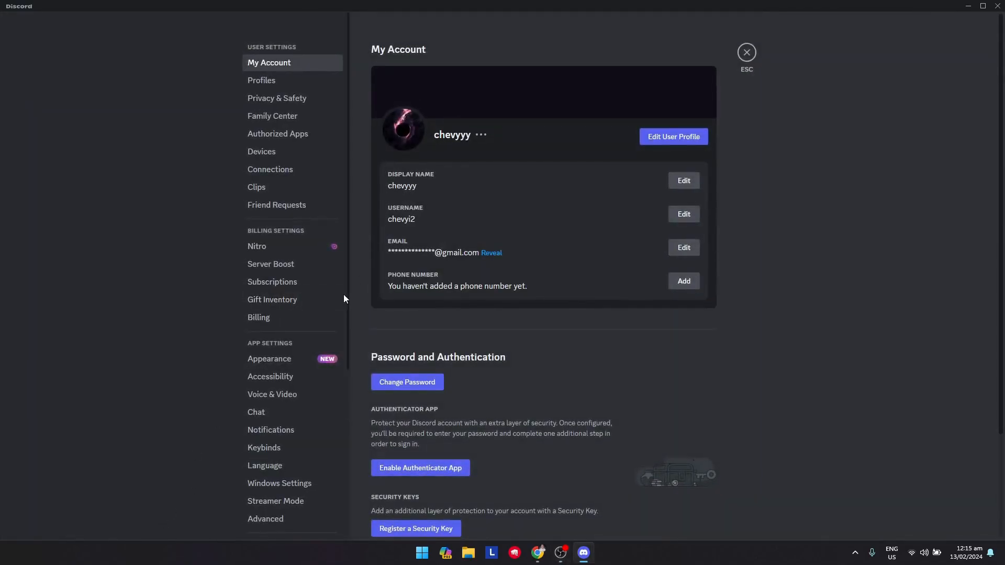
mouse_move(269, 358)
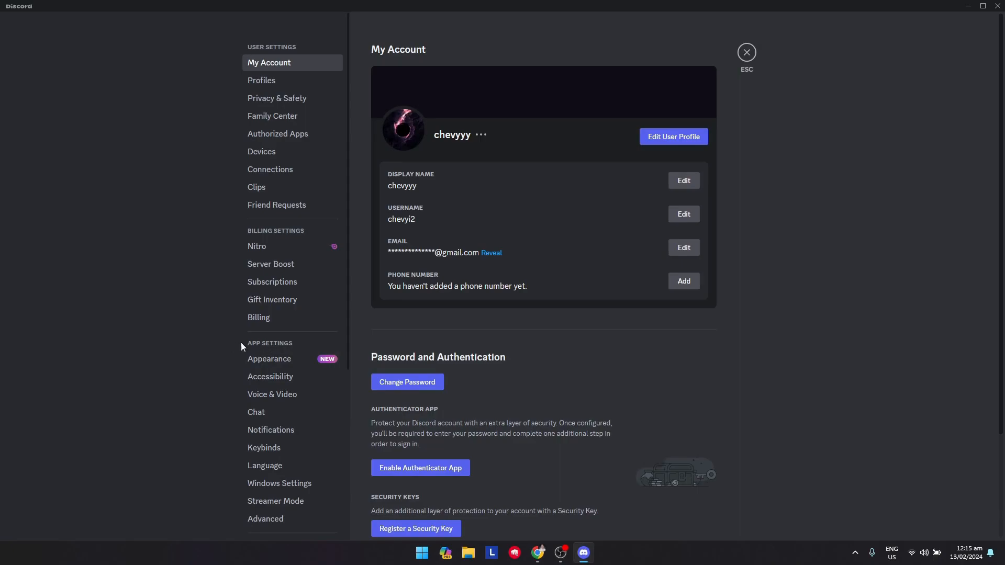
scroll(down, 3)
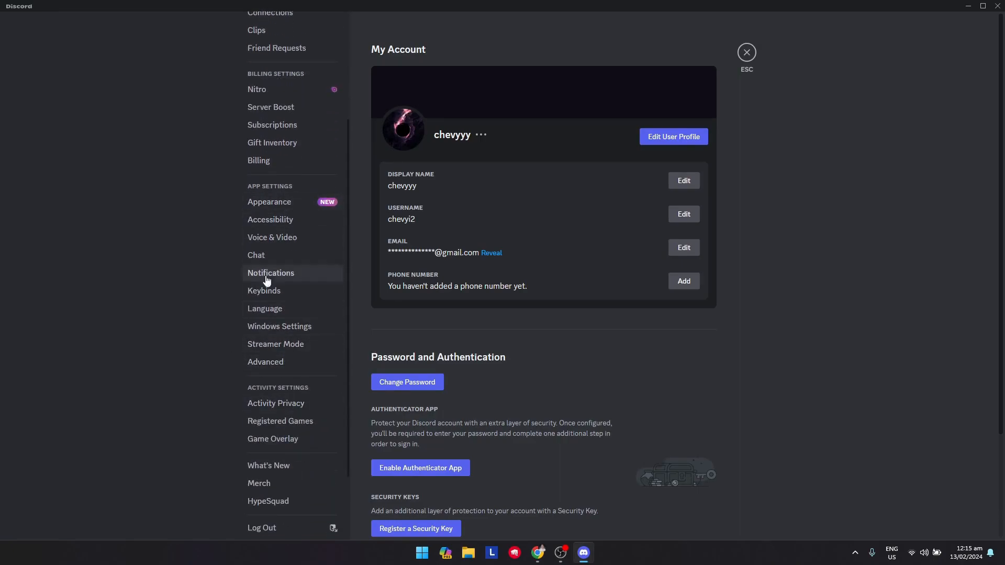
Switch Hardware Acceleration off in Advanced and confirm with Okay so Discord relaunches.
click(264, 361)
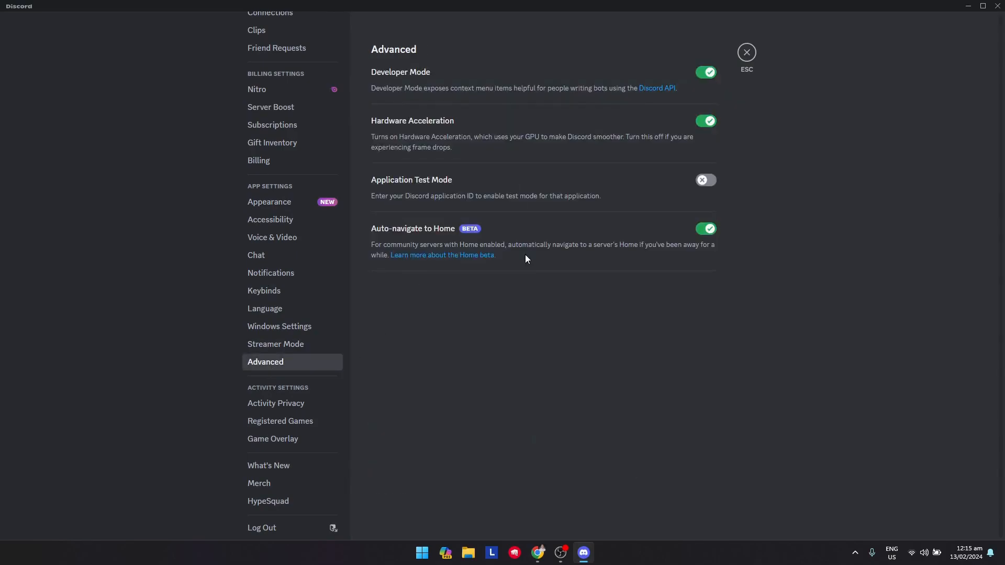
mouse_move(444, 133)
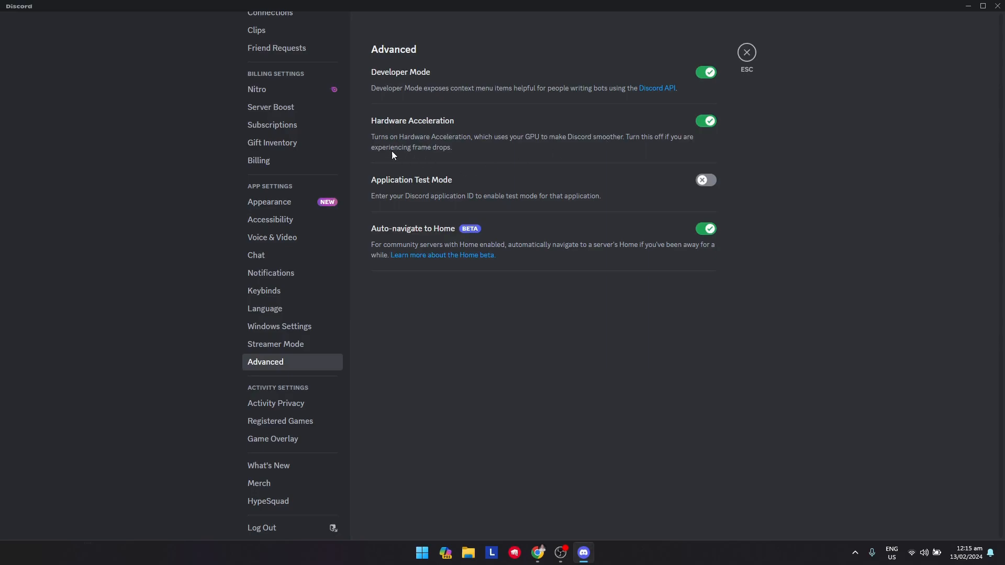
mouse_move(493, 148)
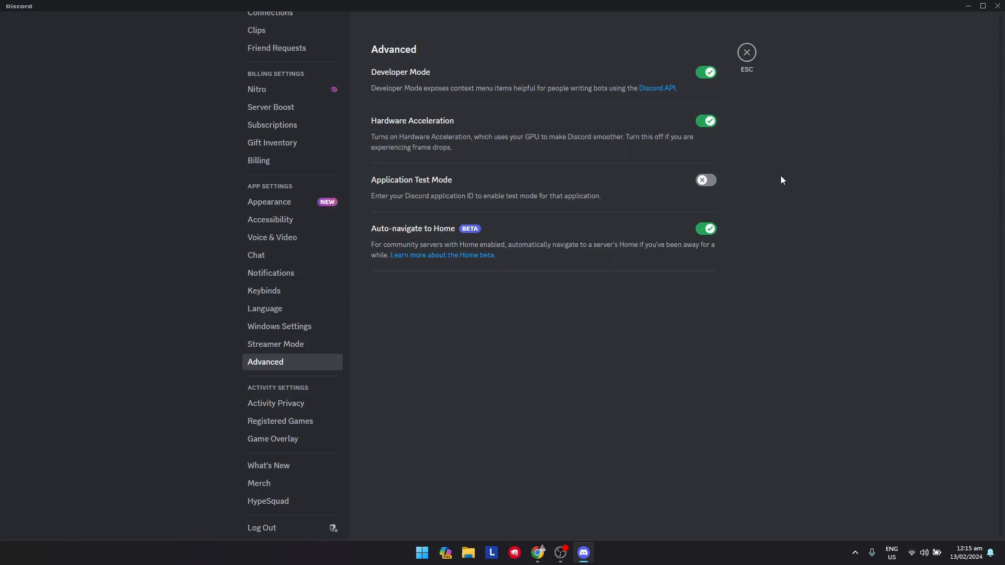
mouse_move(703, 321)
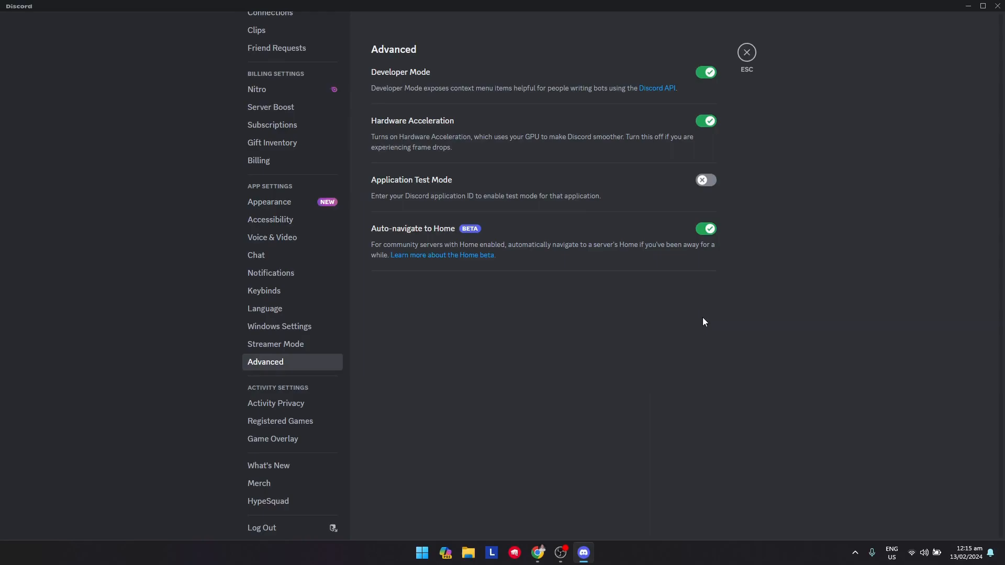
mouse_move(705, 127)
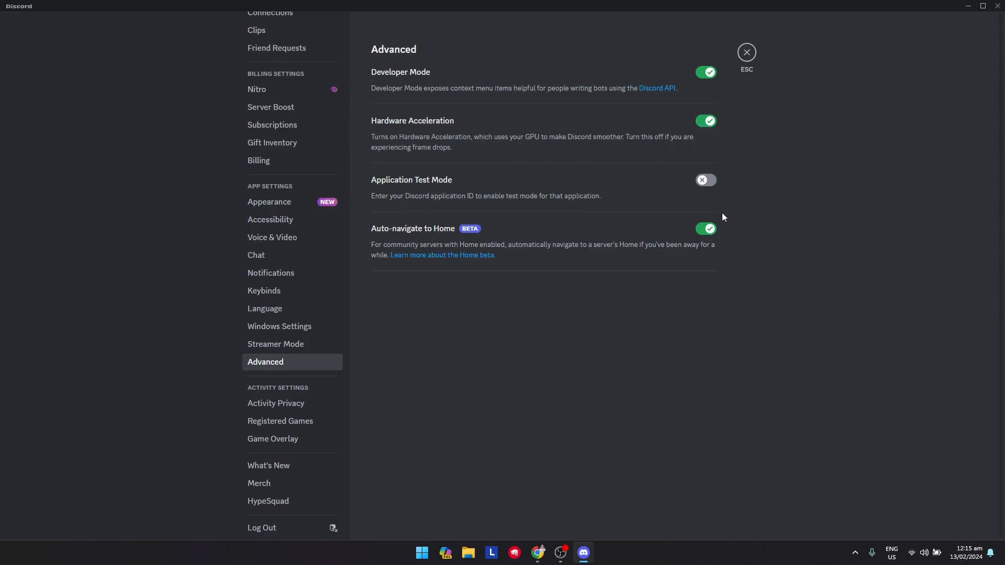
mouse_move(781, 209)
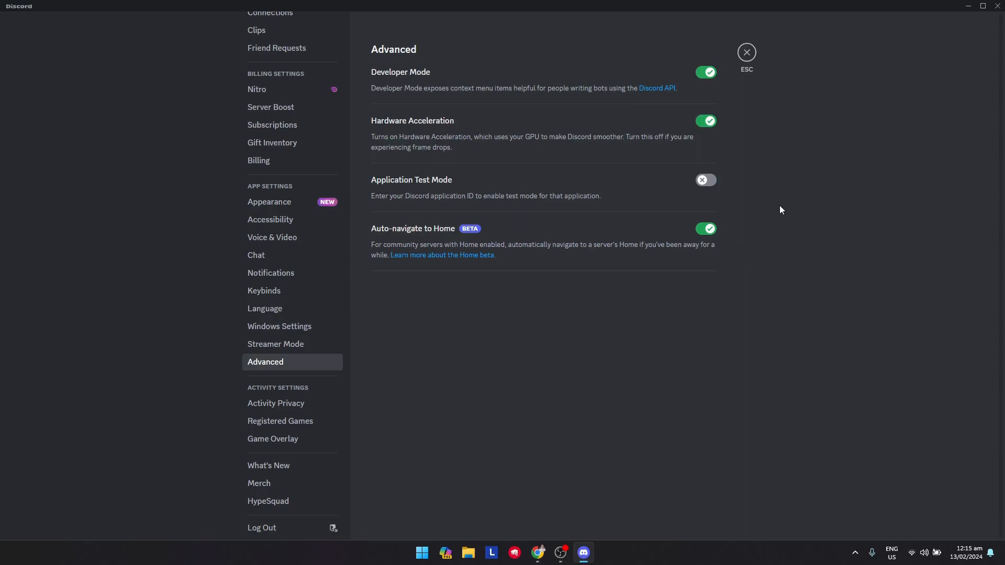
mouse_move(763, 223)
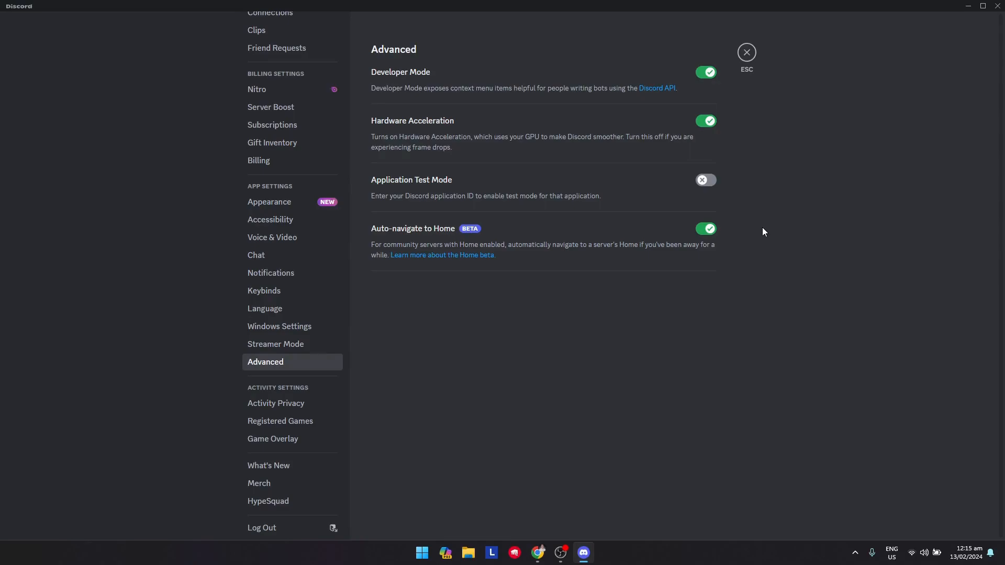
mouse_move(704, 121)
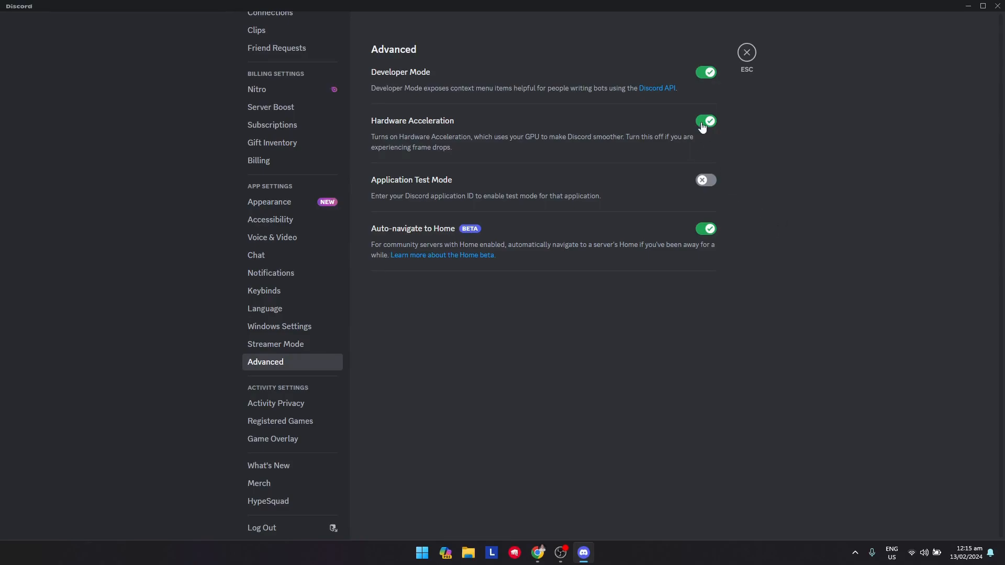
click(704, 120)
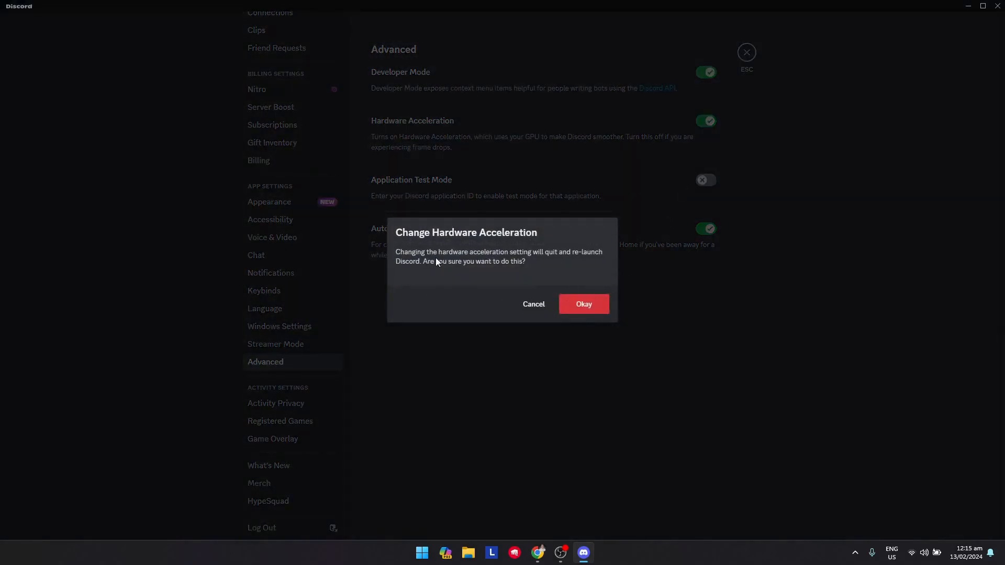
mouse_move(555, 265)
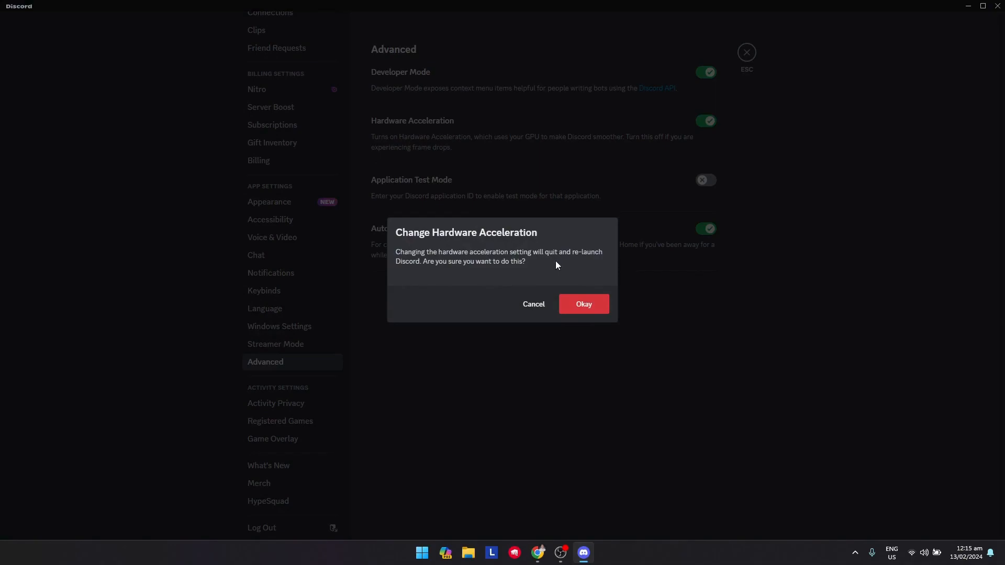
mouse_move(555, 295)
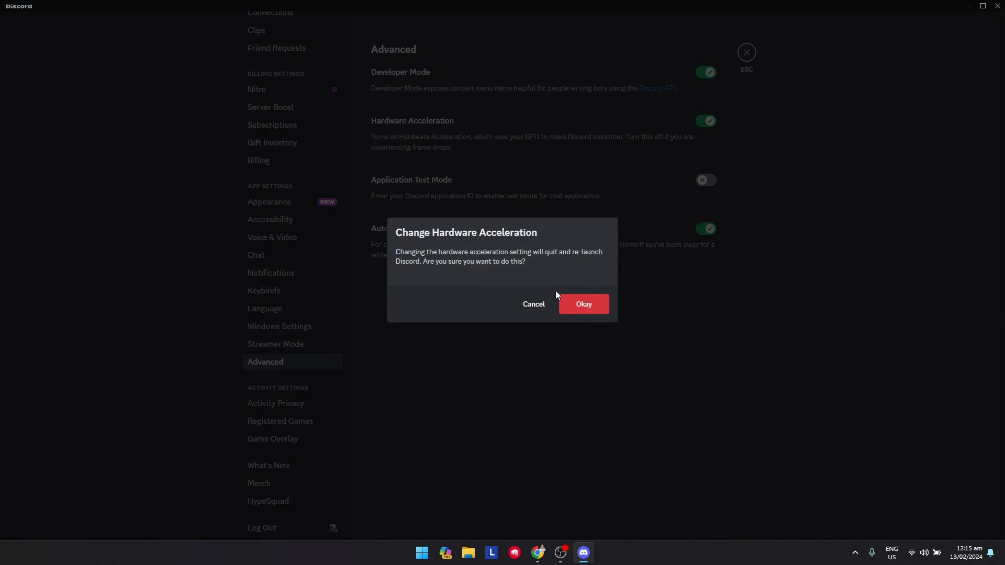
click(582, 304)
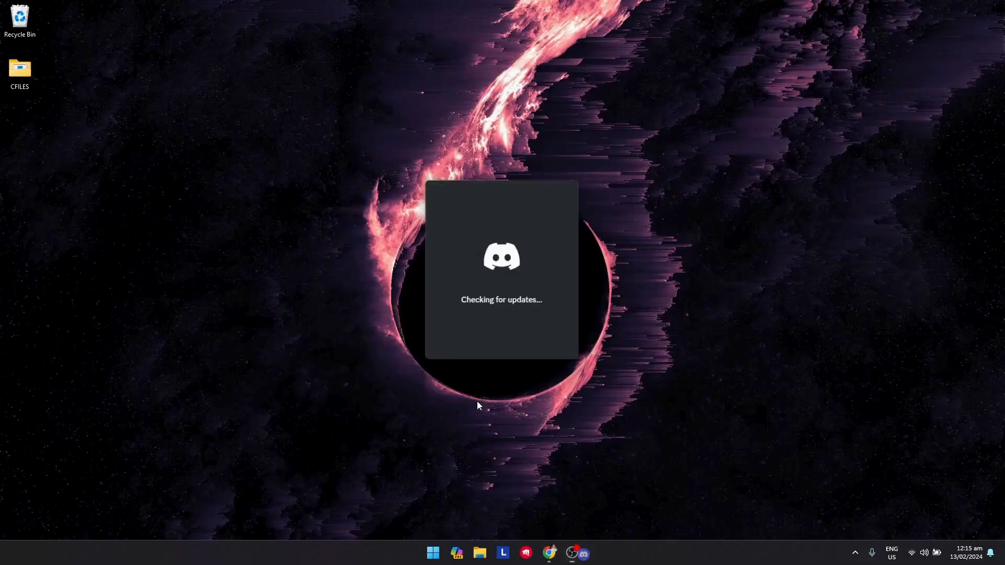